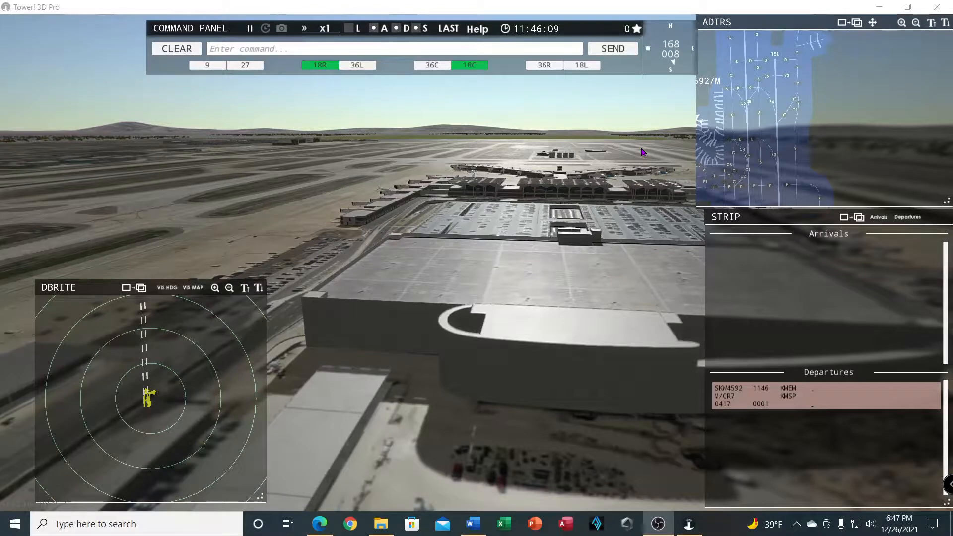
mouse_move(337, 152)
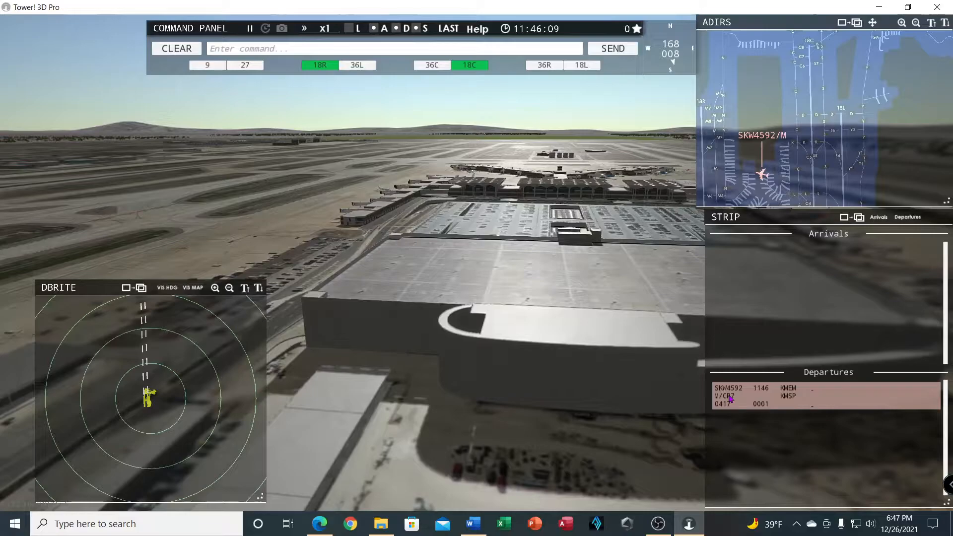
Approve pushback for SKW4592 expecting runway 18C and send the clearance.
click(779, 395)
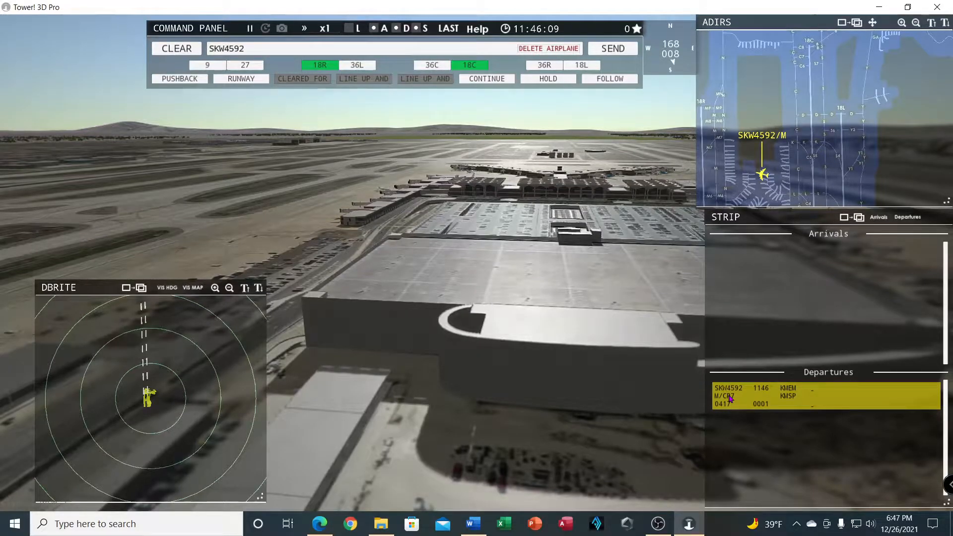
click(177, 47)
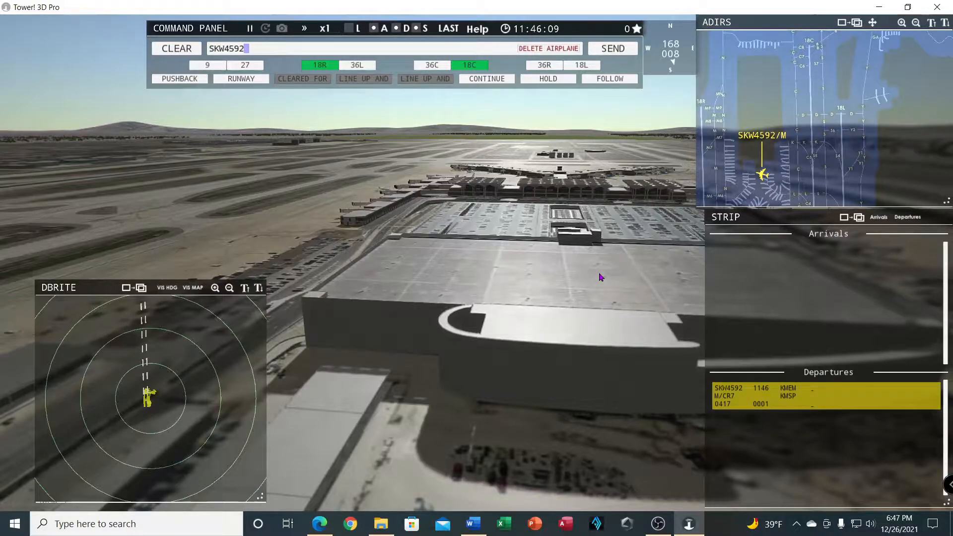
click(180, 79)
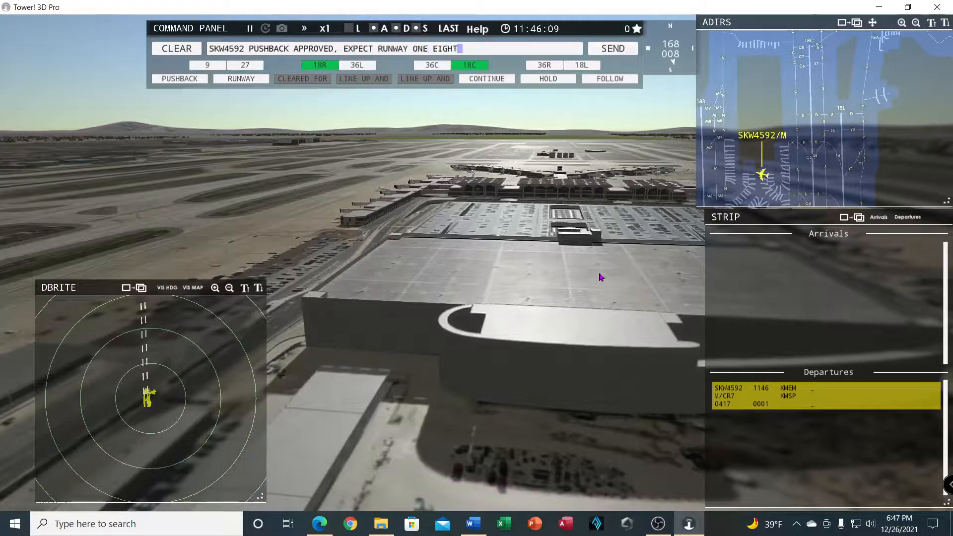
click(612, 47)
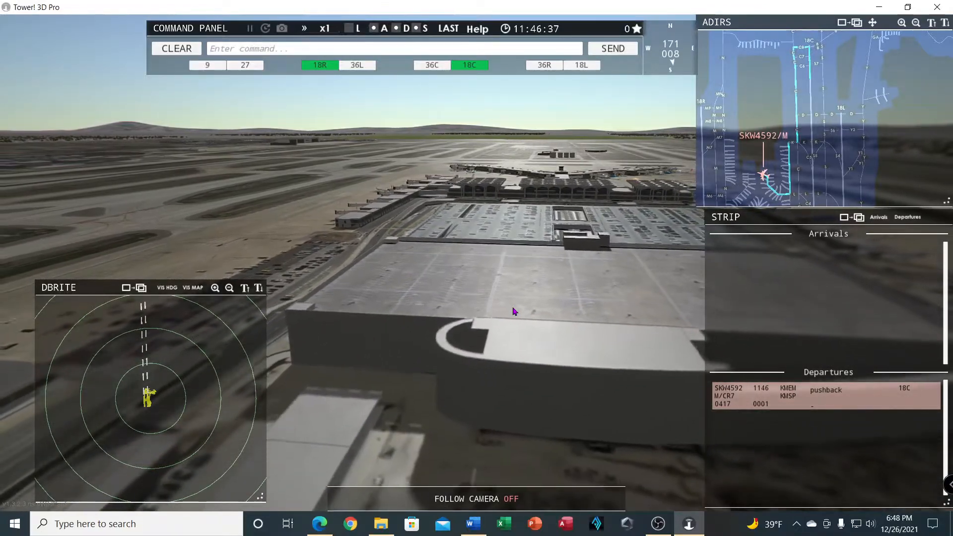
Toggle Follow Camera so the view tracks SKW4592 during pushback.
click(476, 499)
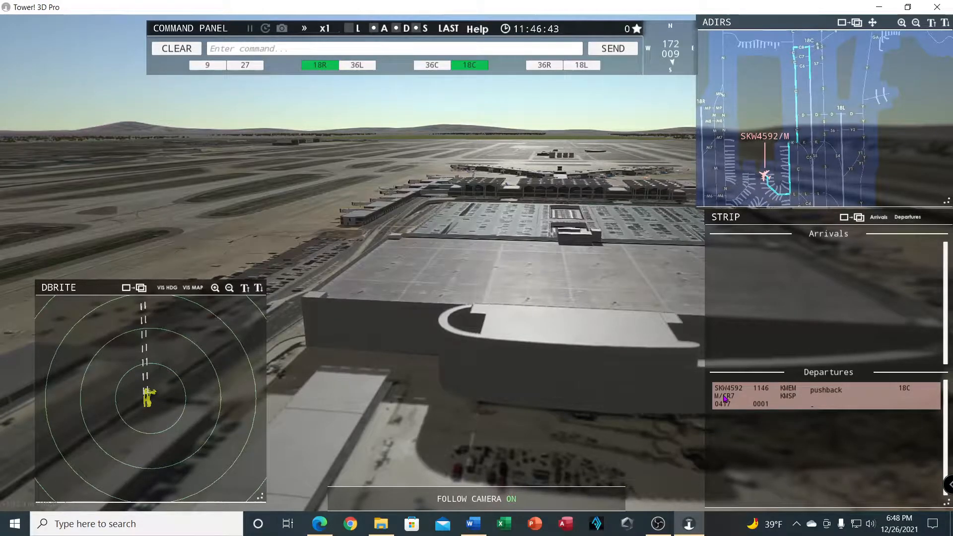
click(478, 498)
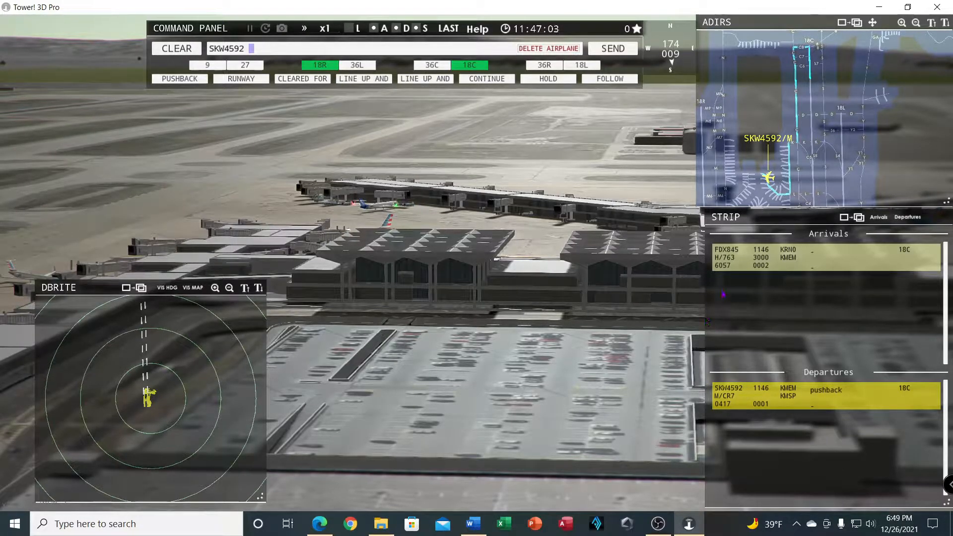
Discard the pending SkyWest command and tell FedEx 845 heavy to enter final for runway 18C.
click(613, 48)
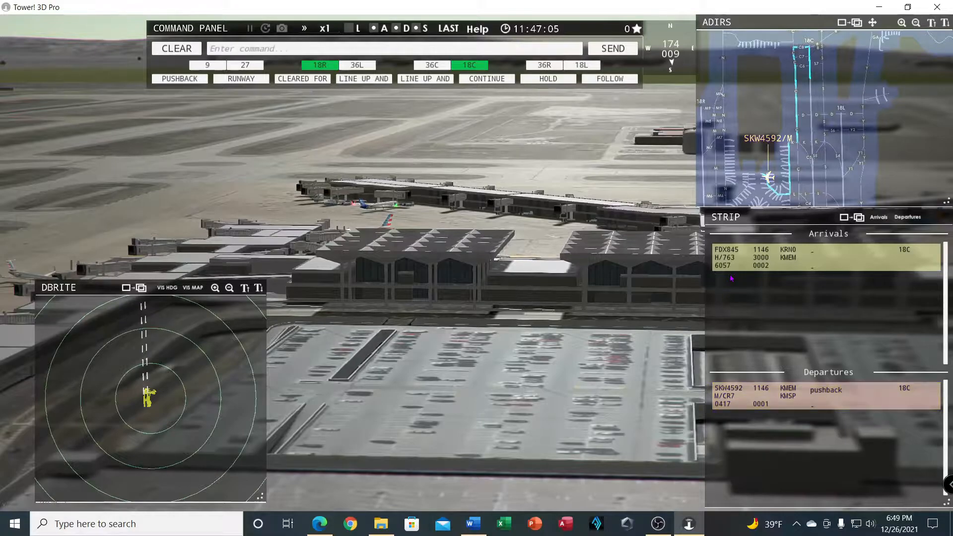
text(FEDEX EIGHT)
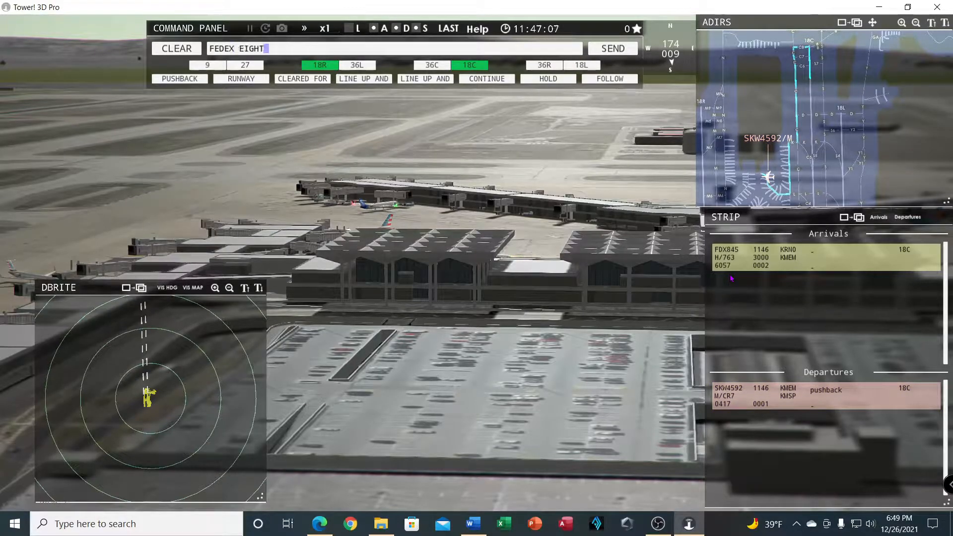
click(791, 257)
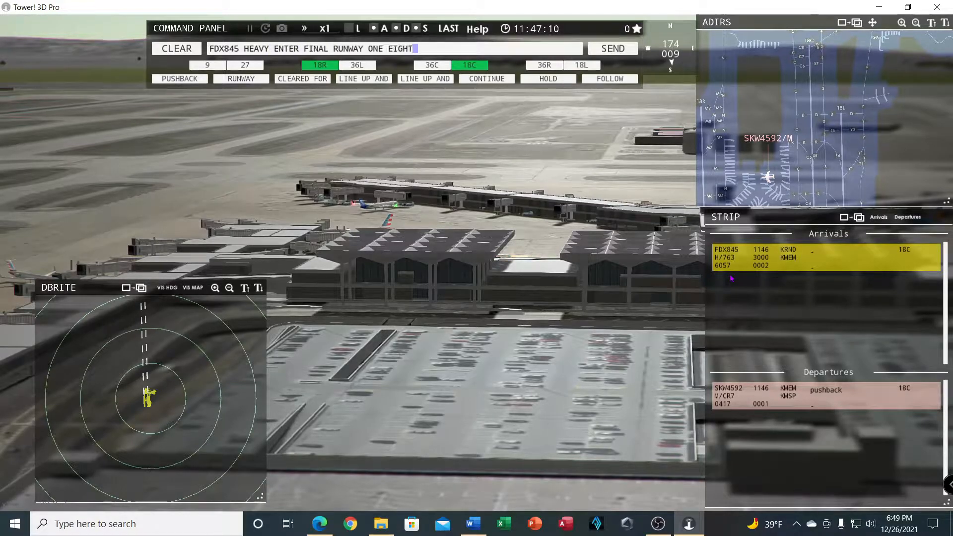
click(612, 48)
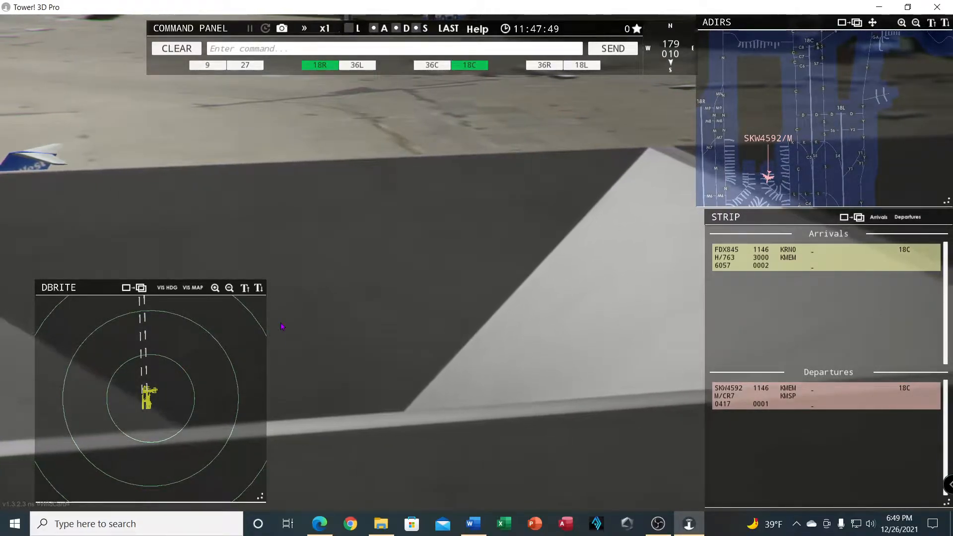
Call 'SKY WEST' and issue the continue-taxi instruction to SKW4592.
text(SKY WEST)
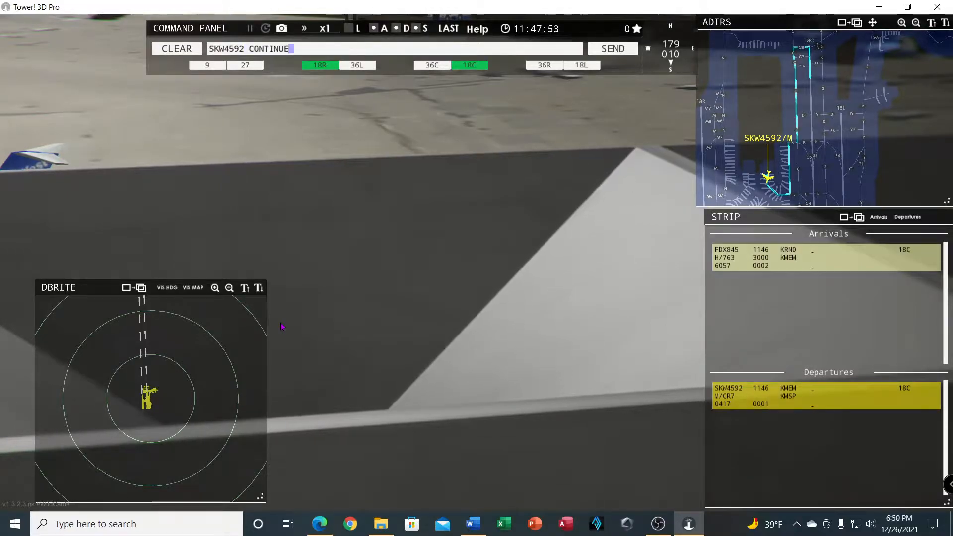
click(613, 48)
text(FDX845 HEAVY RUNWAY 18C LINE UP AND)
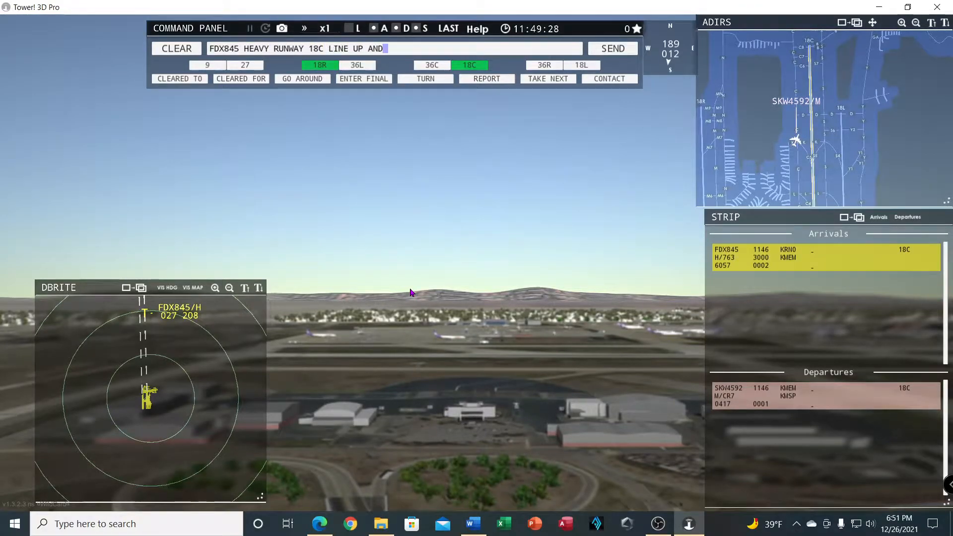
Issue FedEx 845 heavy a cleared-to-land instruction for runway 18C.
click(613, 48)
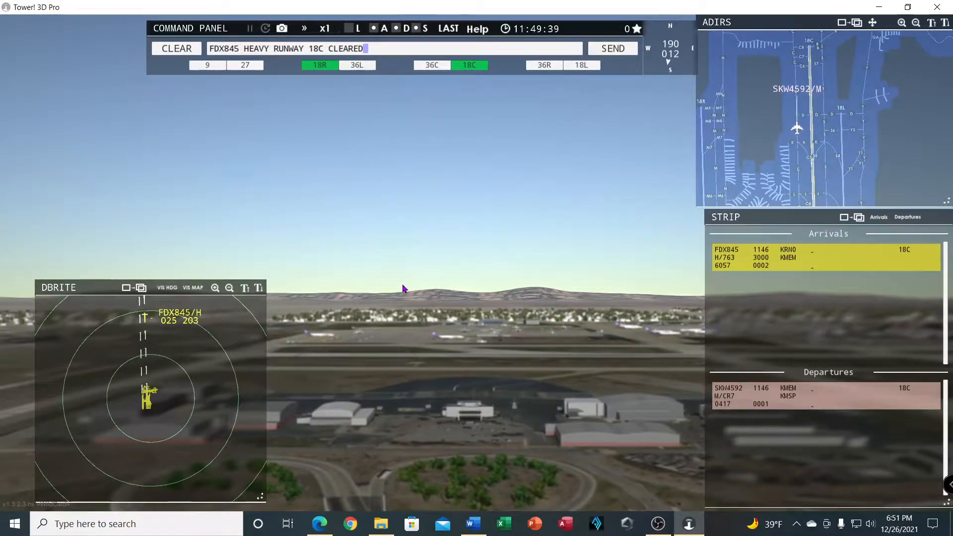
click(613, 47)
text(SKW4592)
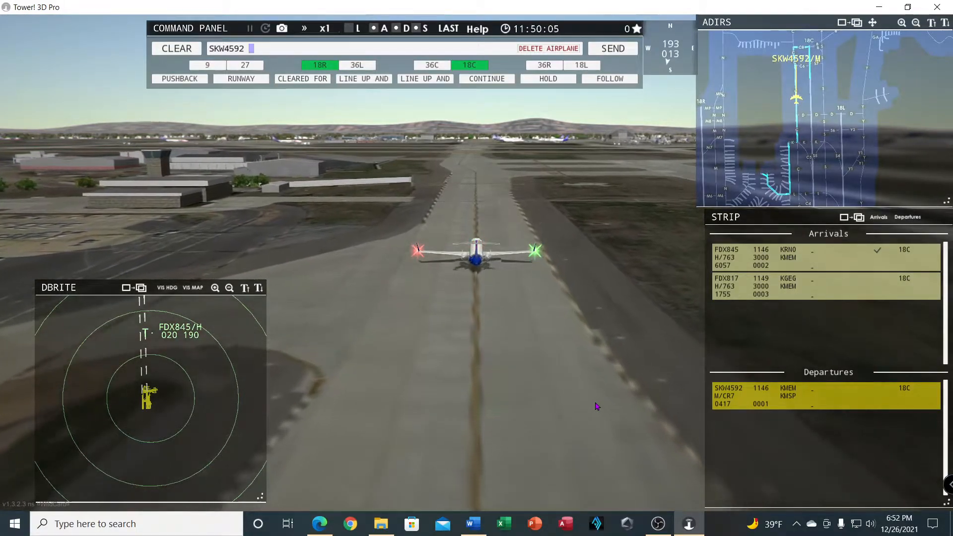
Begin a voice command addressed to 'FEDEX' for the arriving FedEx flights.
text(FEDEX)
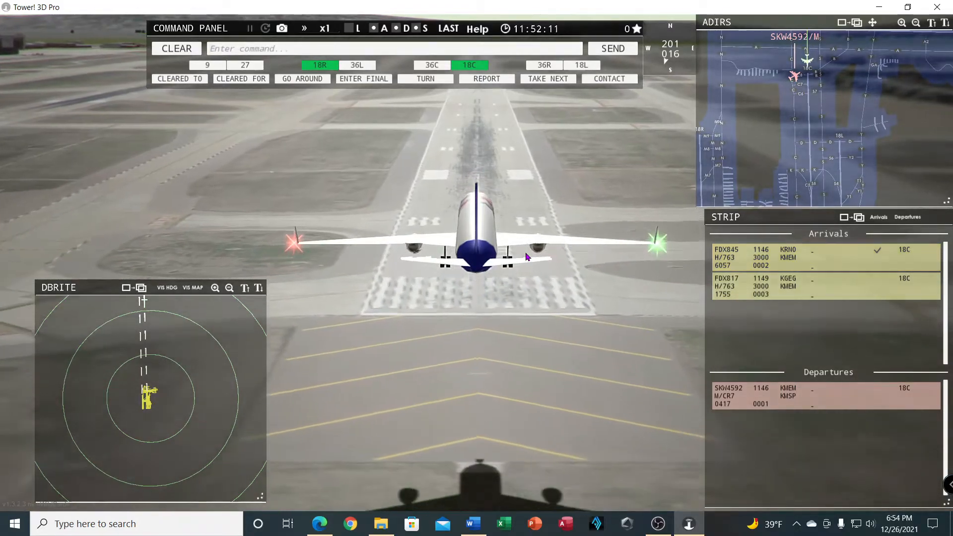
Start a runway 18C departure command for SKW4592 from its strip.
click(825, 396)
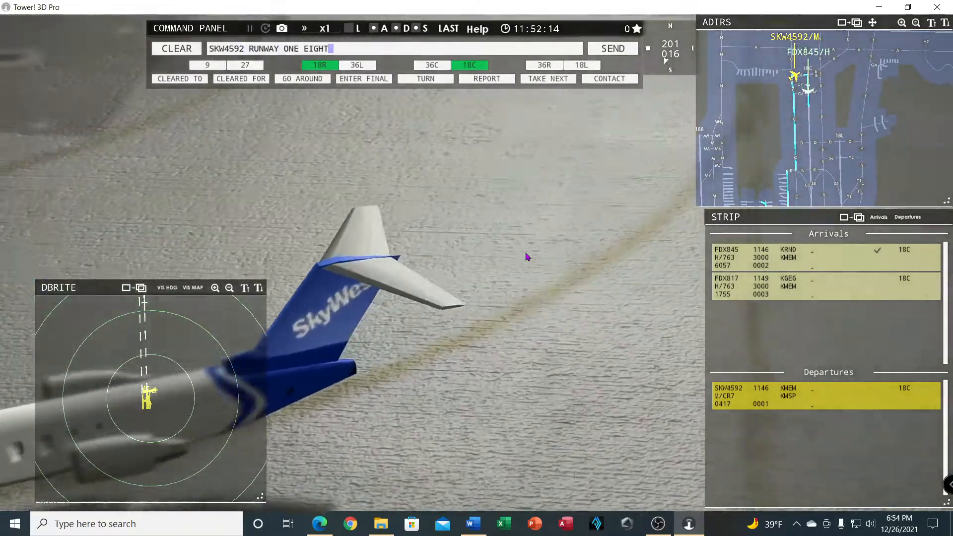
click(612, 48)
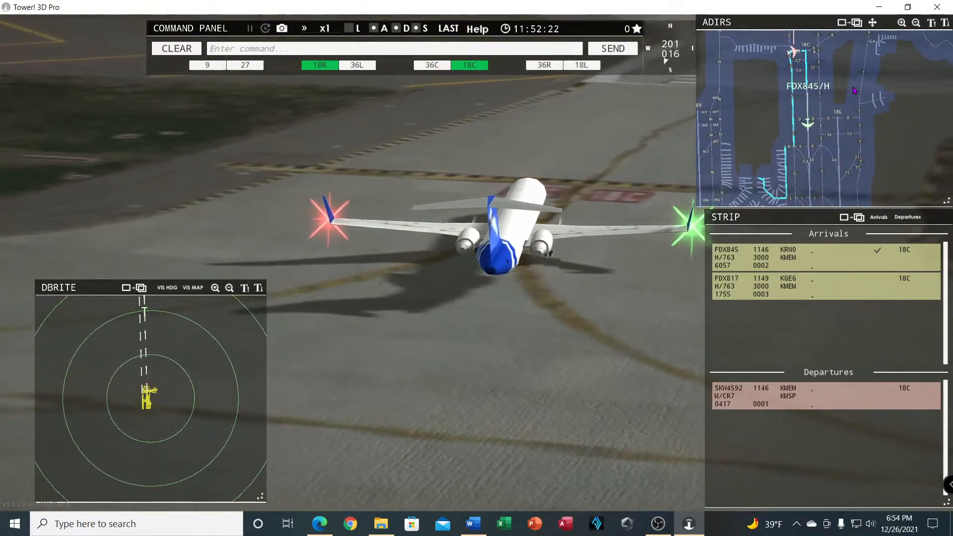
Send FedEx 845 heavy a taxi-to-terminal route via taxiways S and P.
text(FEDEX EIGHT)
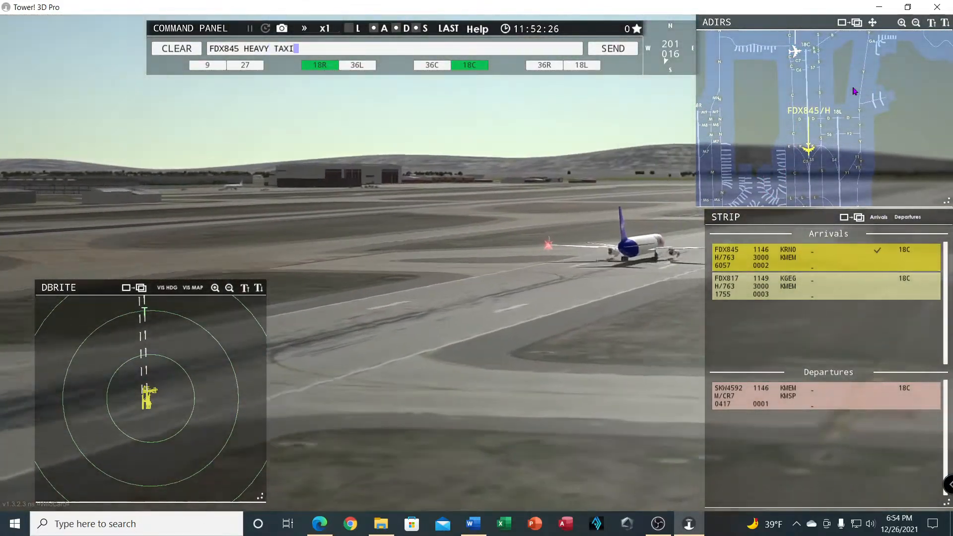
text(TO TERMINAL VIA S)
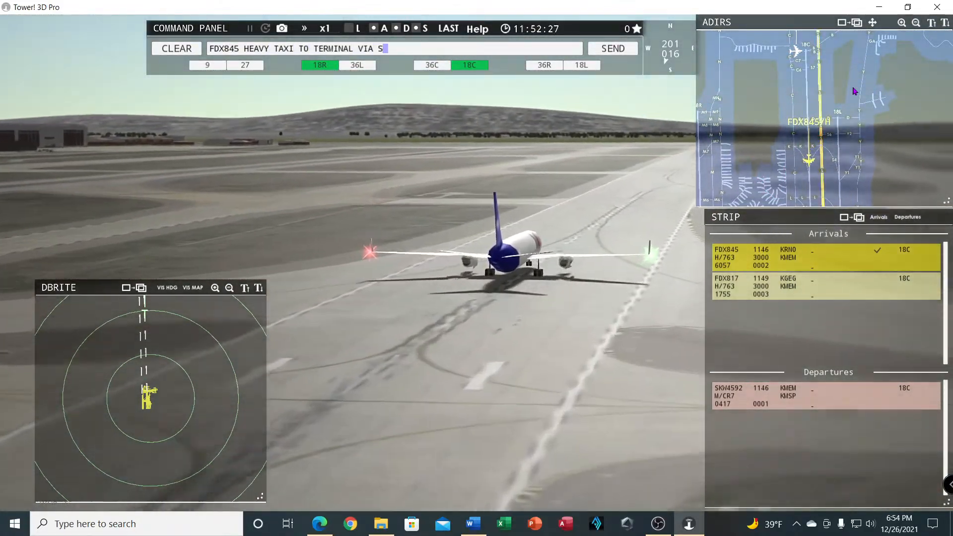
text(P)
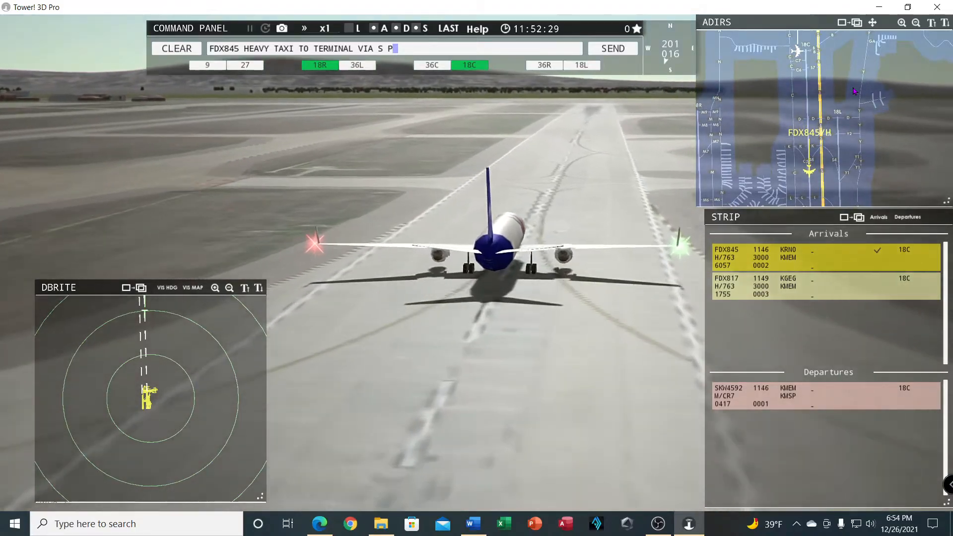
click(613, 48)
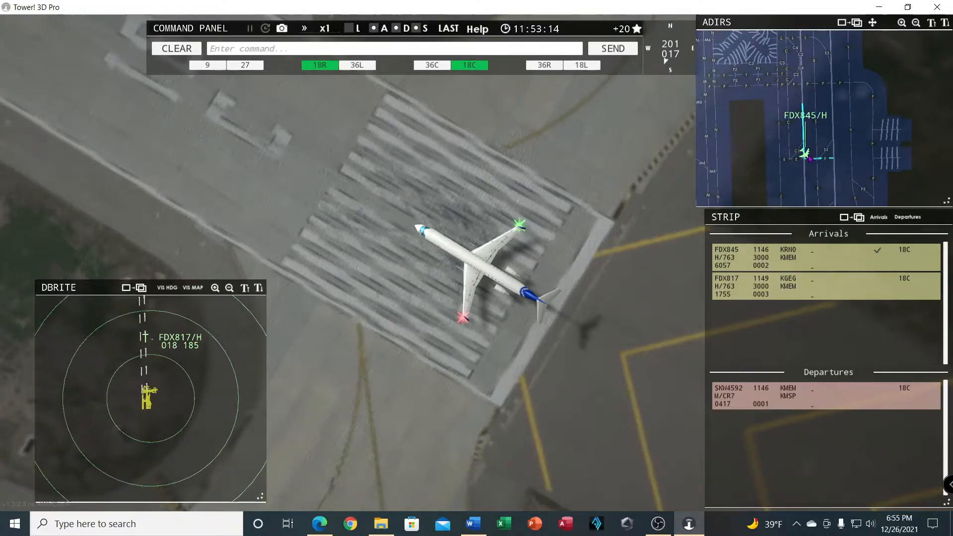
Clear SKW4592 for takeoff from runway 18C so it departs.
click(825, 257)
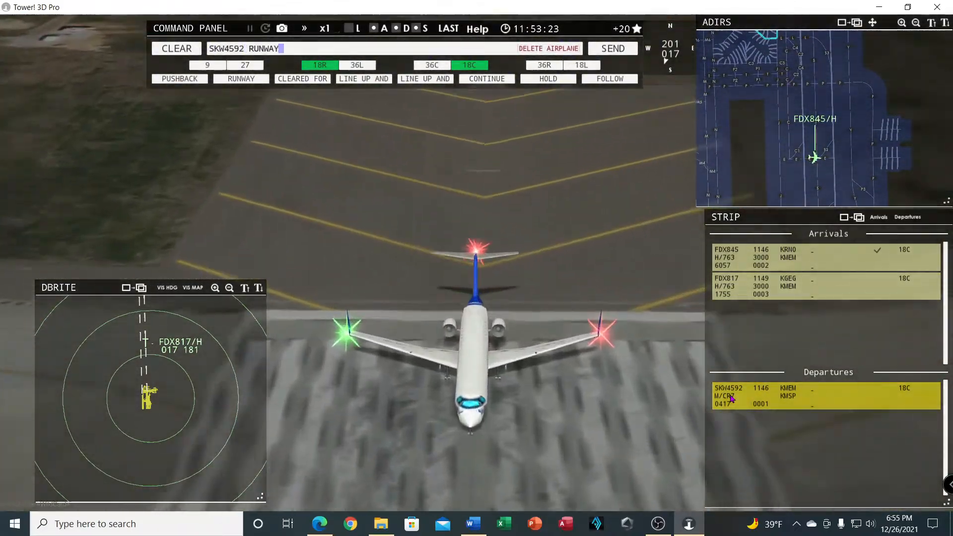
click(302, 78)
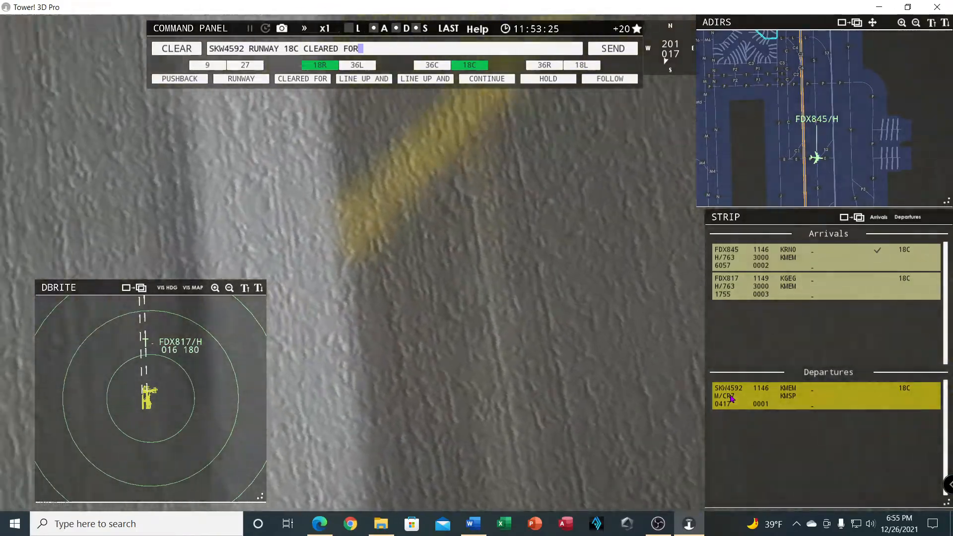
click(613, 48)
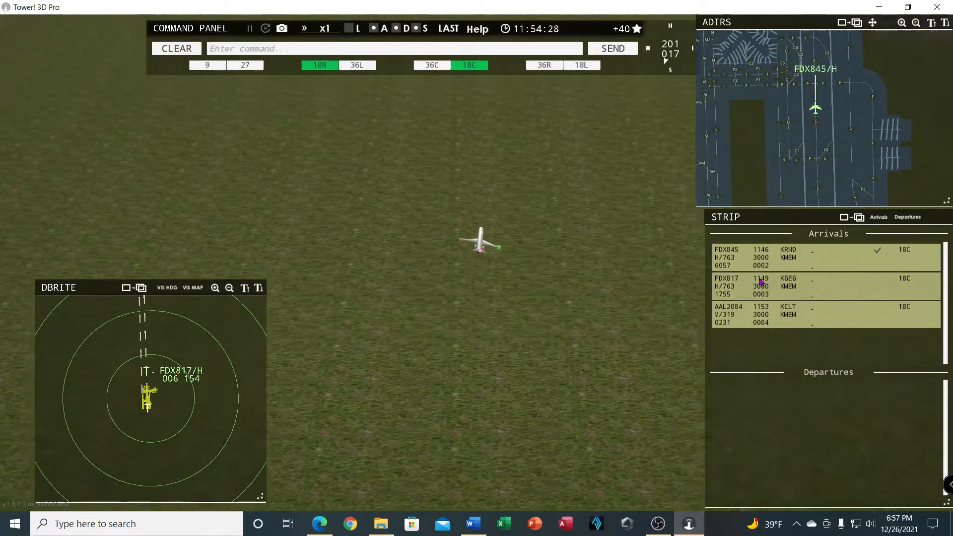
Clear FedEx 817 heavy to land on 18C, then let FedEx 845 heavy cross the runway.
text(FEDEX EIGHT)
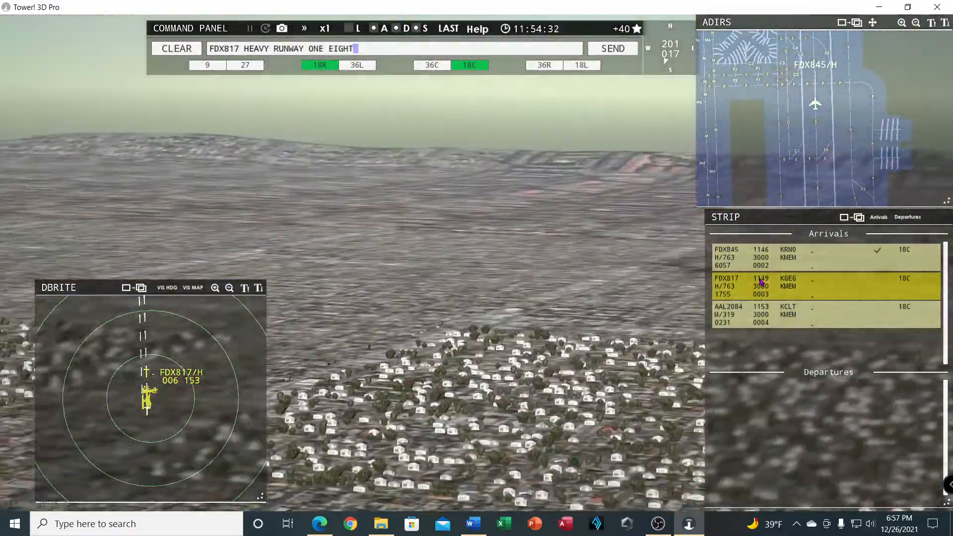
click(613, 48)
text(FDX845 HEAVY CROSS)
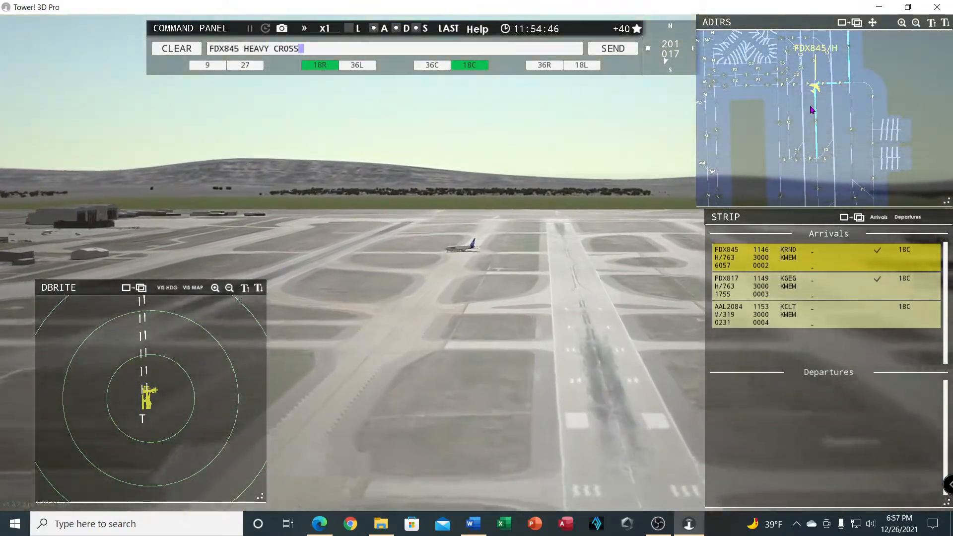
click(612, 48)
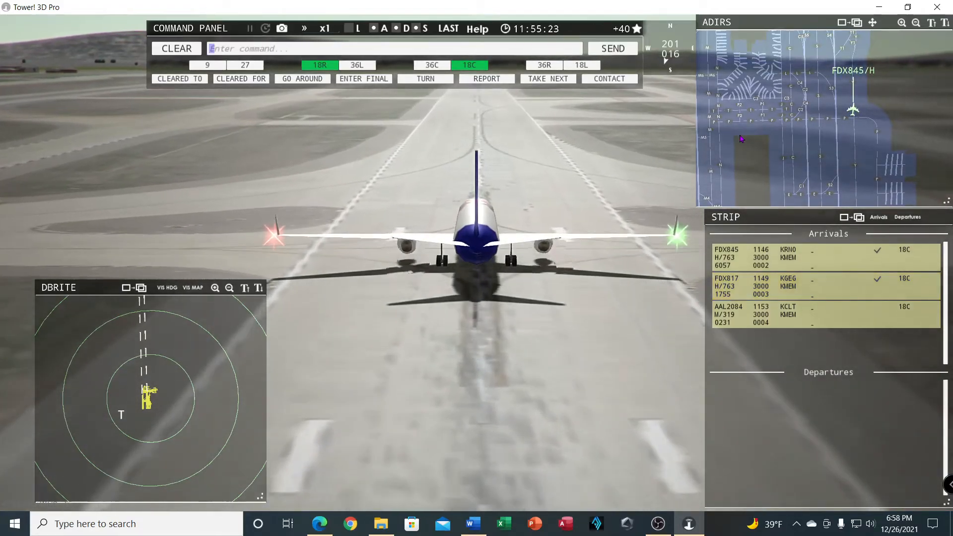
Send FedEx 817 heavy a taxi-to-terminal route via taxiways S, P and Y.
text(FEDEX EIGHT ONE)
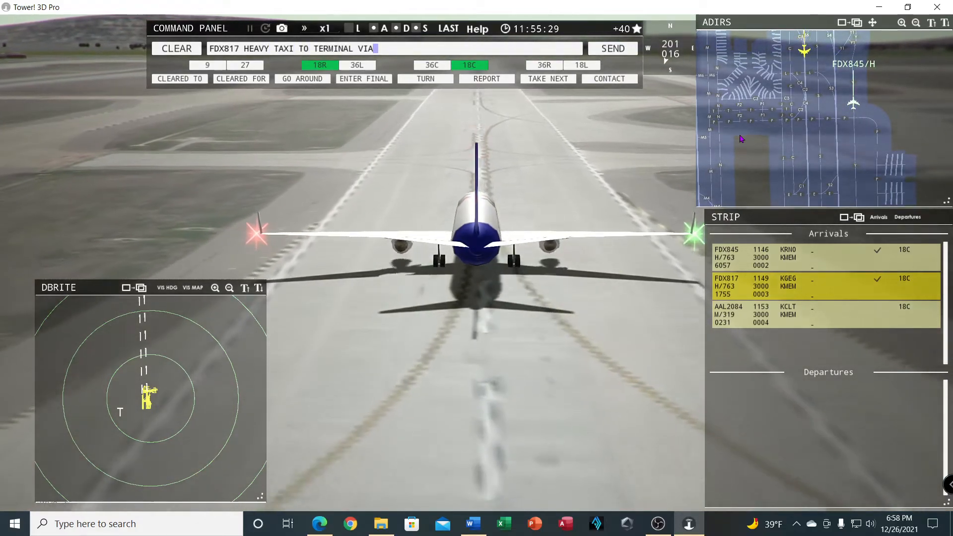
text(S P Y)
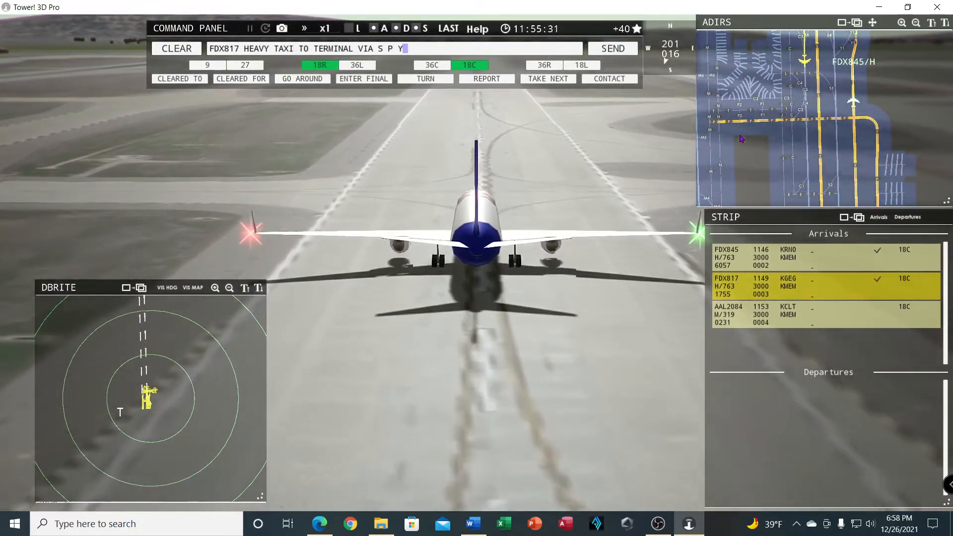
click(613, 48)
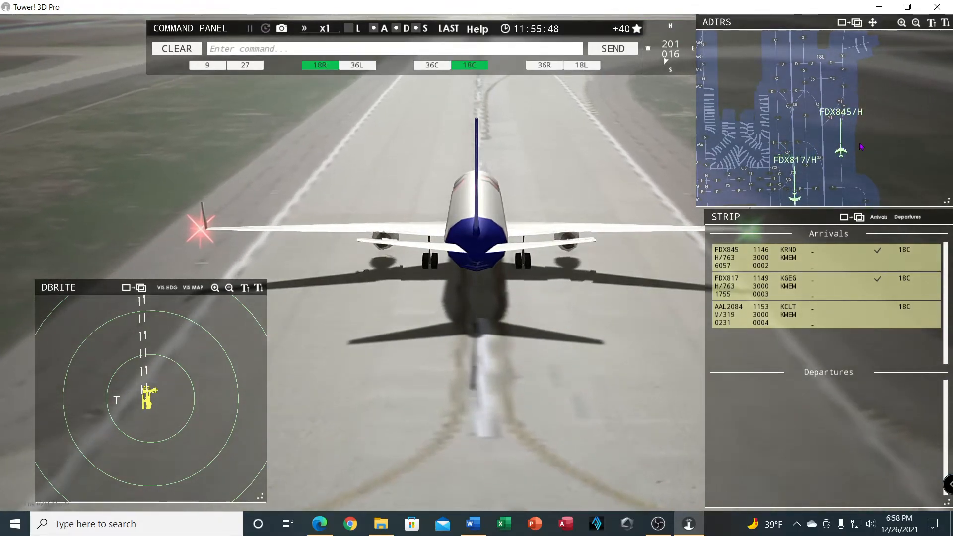
Issue FedEx 845 heavy its follow-up taxi instruction toward the terminal.
text(FEDEX)
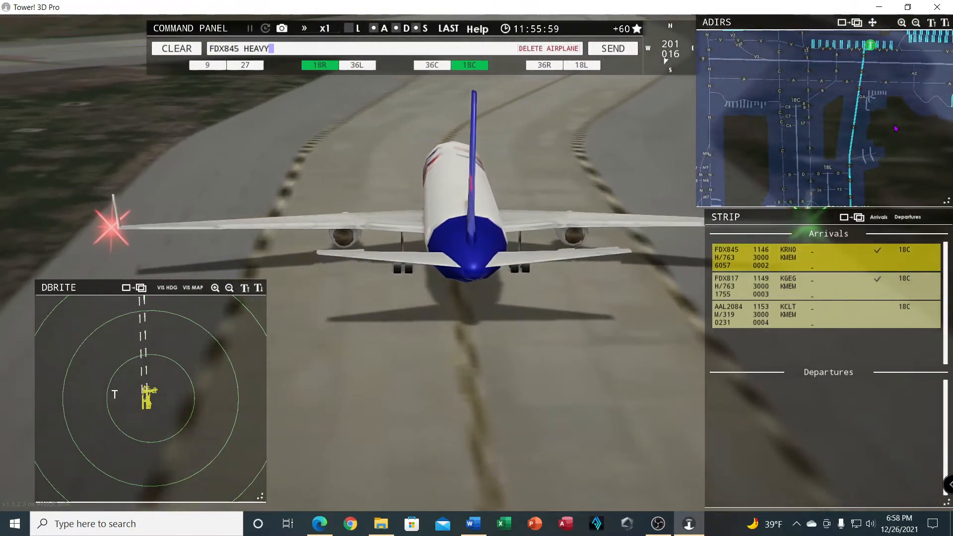
click(613, 48)
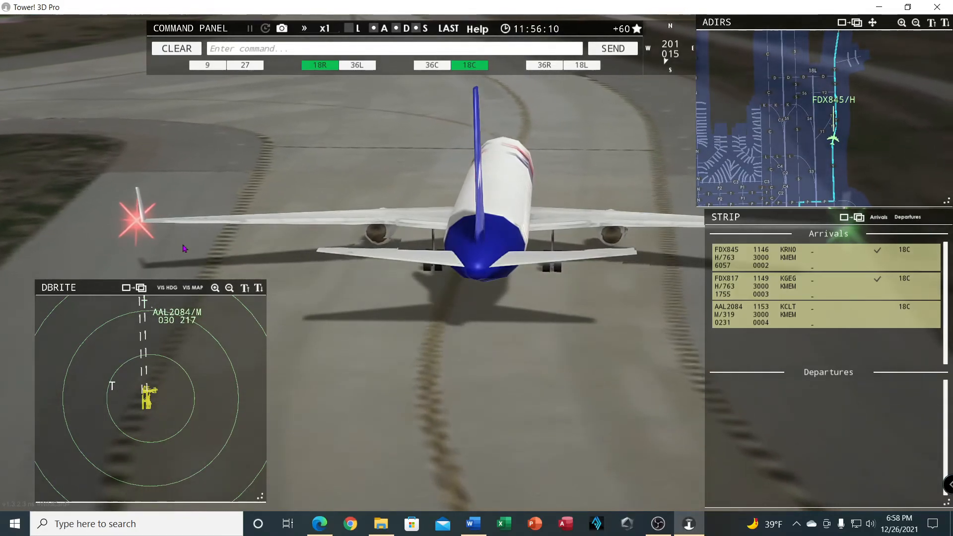
Send American 2084 its runway 18C landing clearance.
text(AMERICAN TWO)
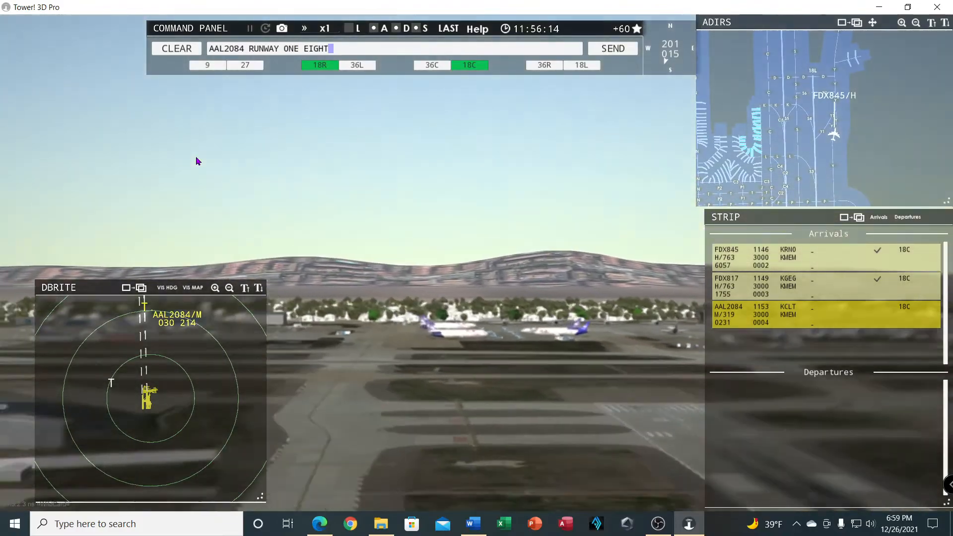
click(612, 48)
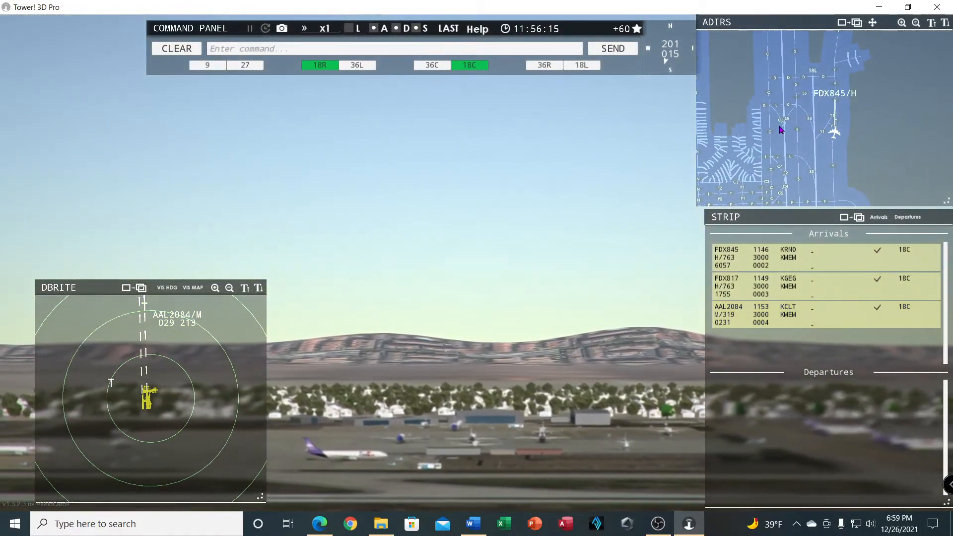